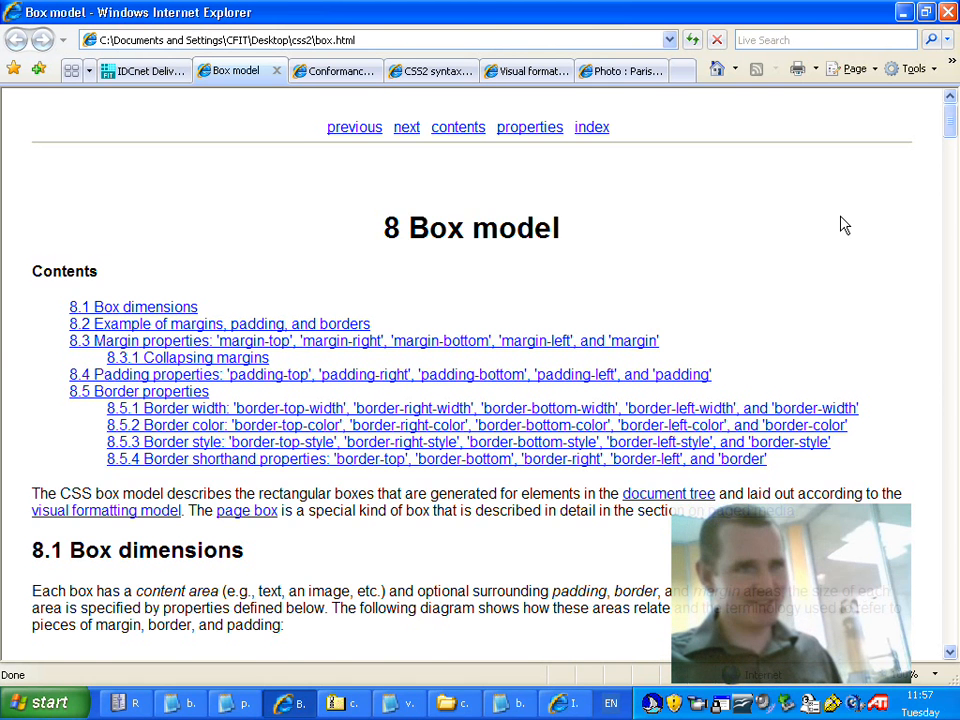
Scroll down the Box model page to the box dimensions diagram and its [D] link
scroll(down, 3)
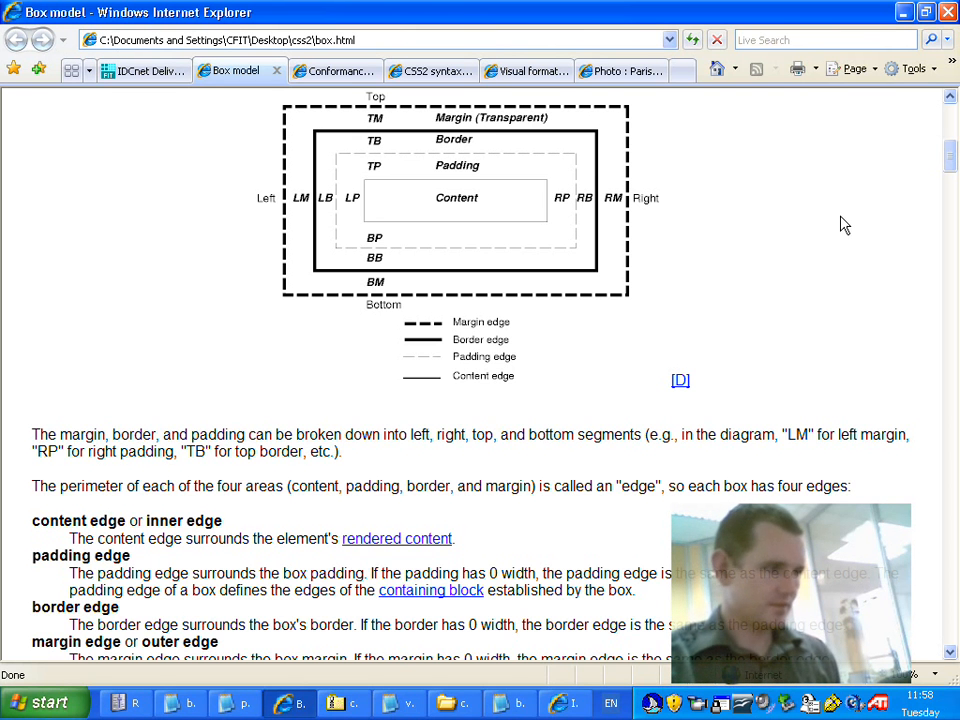
click(680, 380)
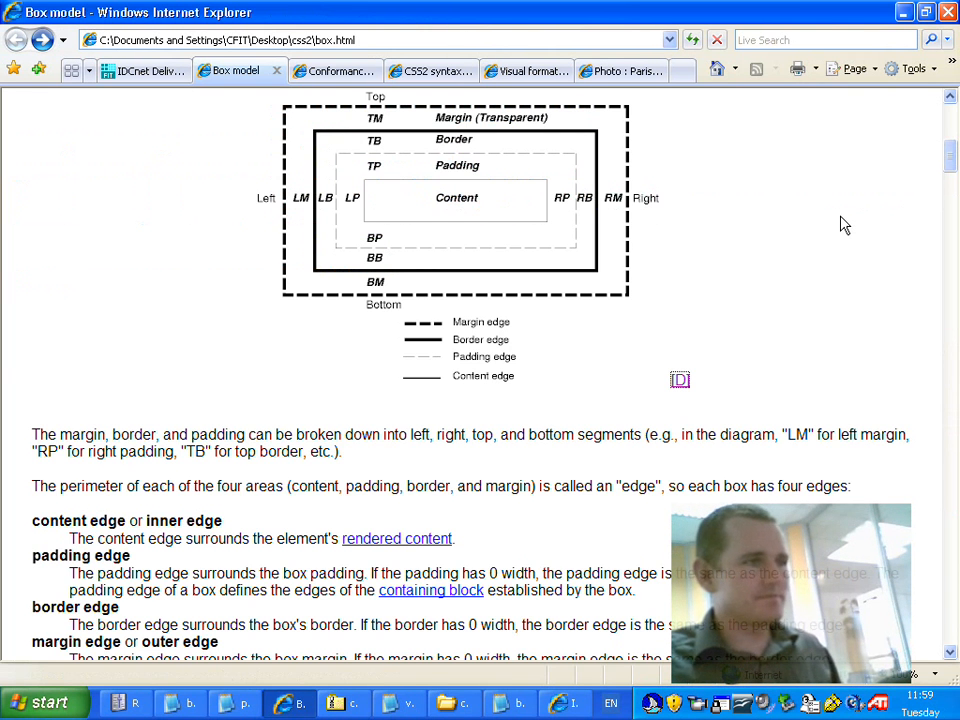
scroll(down, 3)
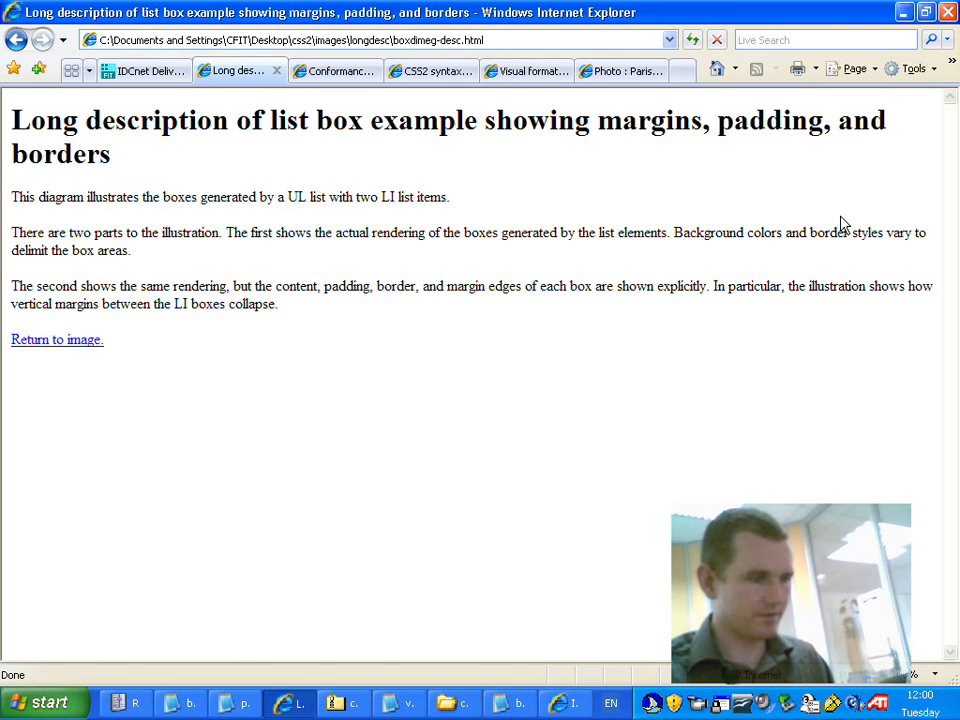
Follow 'Return to image.' back to the box dimensions diagram on the Box model page
click(57, 339)
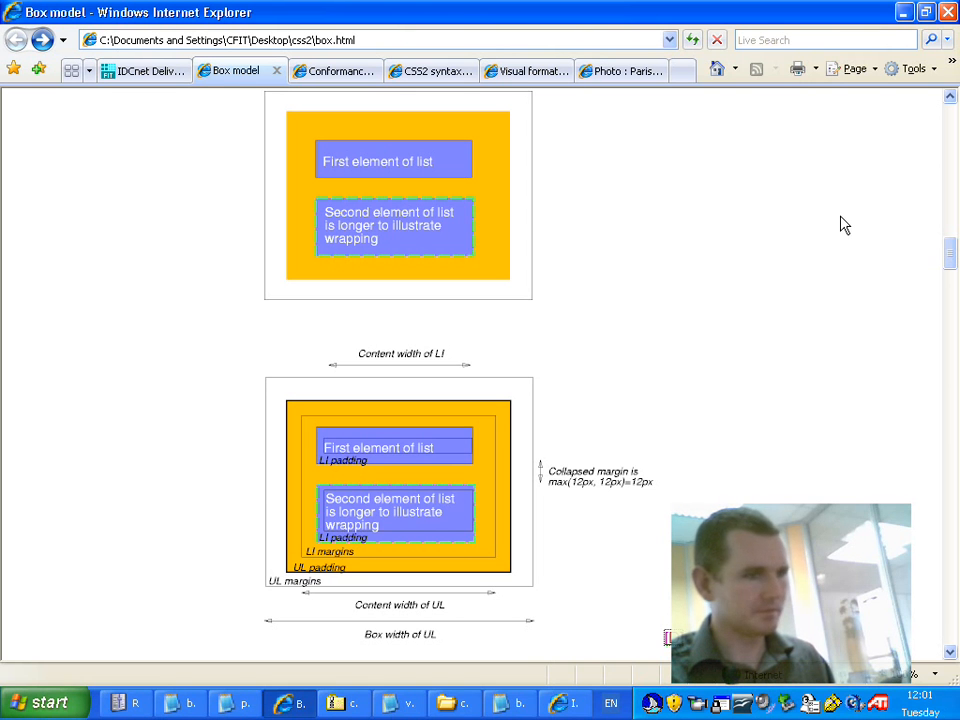
scroll(up, 3)
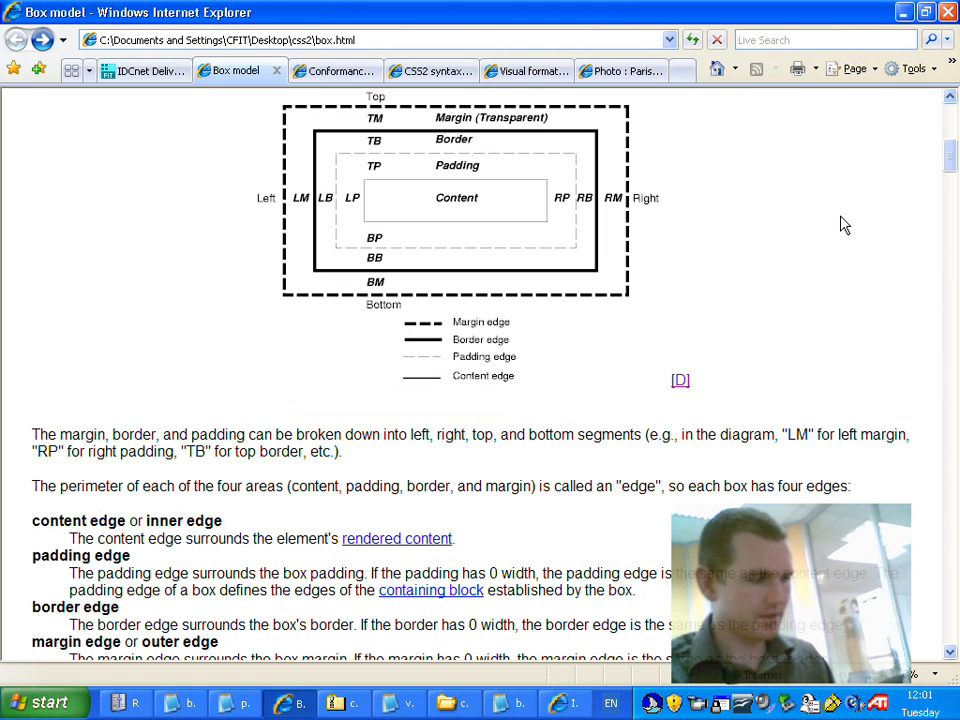